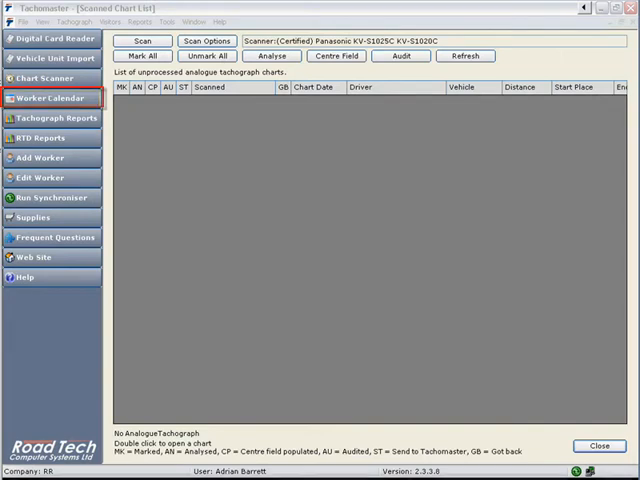
Step: Show the tachograph day view for 04 February 2008 from the Worker Calendar
click(46, 100)
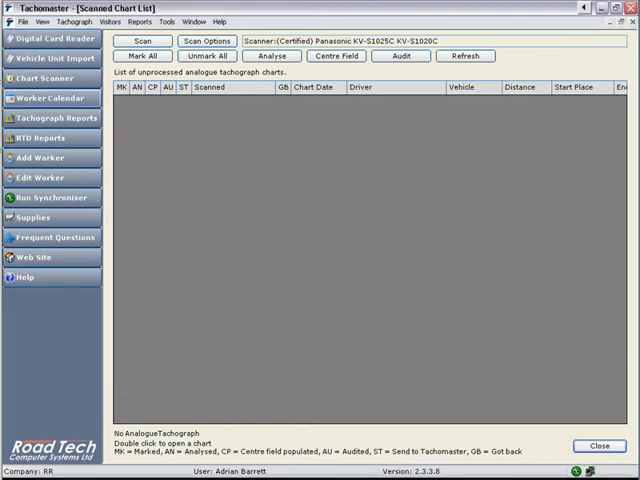
click(50, 96)
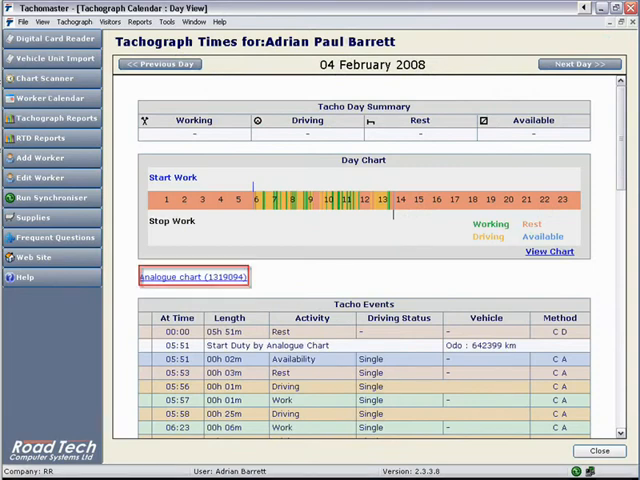
Step: View the day's analogue chart and its Information details (driver, odometer, scan history)
click(196, 276)
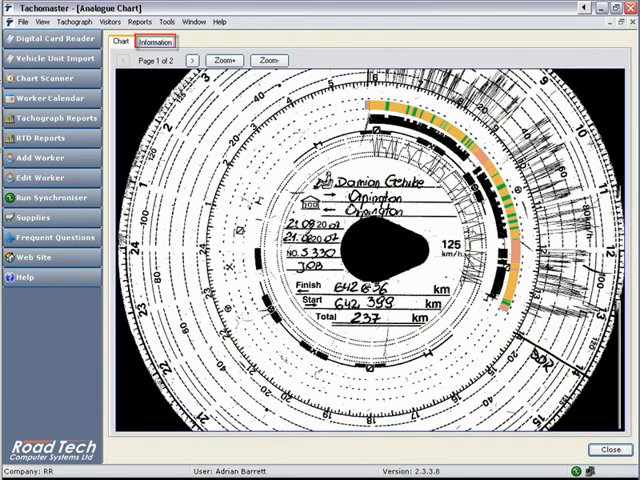
click(160, 44)
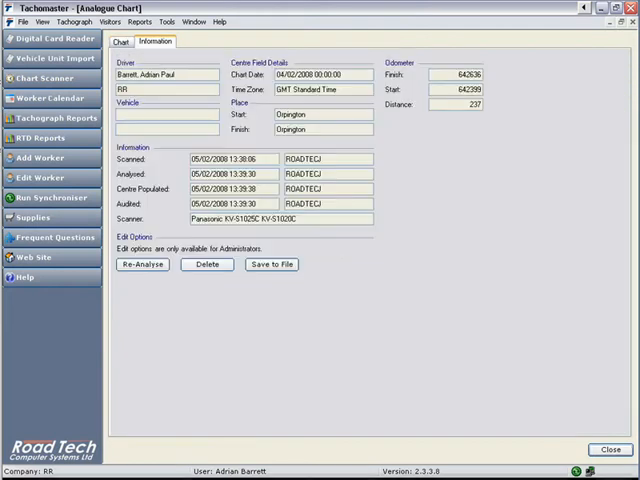
Step: Re-analyse the analogue chart and confirm Yes in the Re-analyse Chart prompt
click(144, 264)
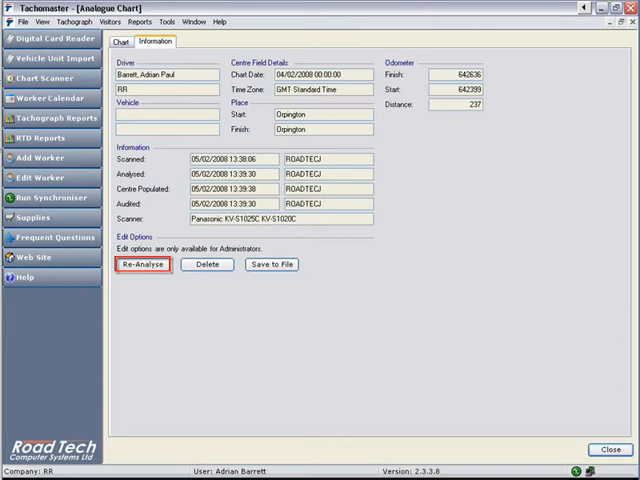
click(144, 264)
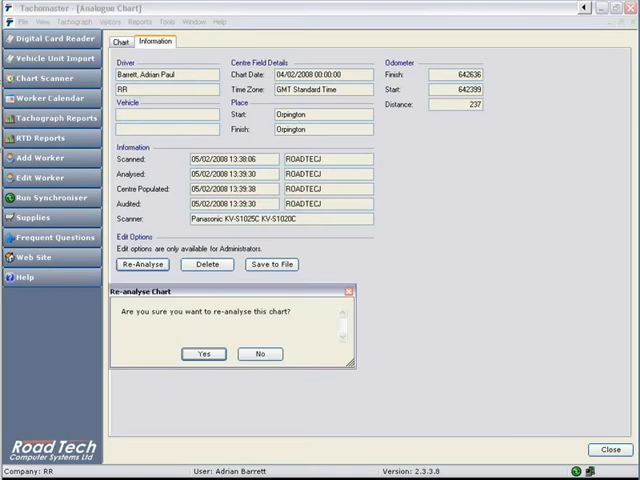
click(260, 352)
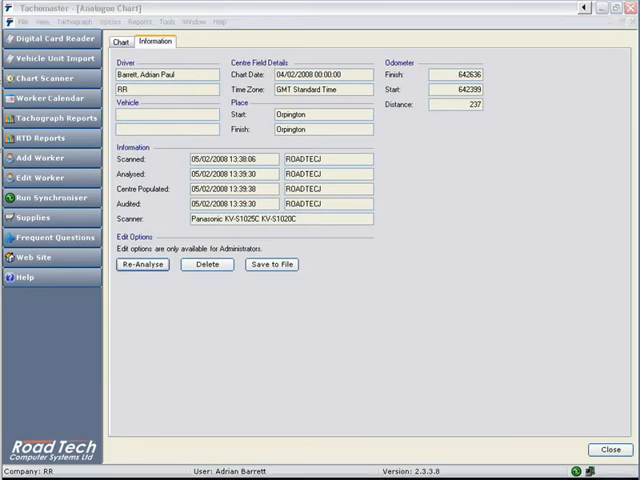